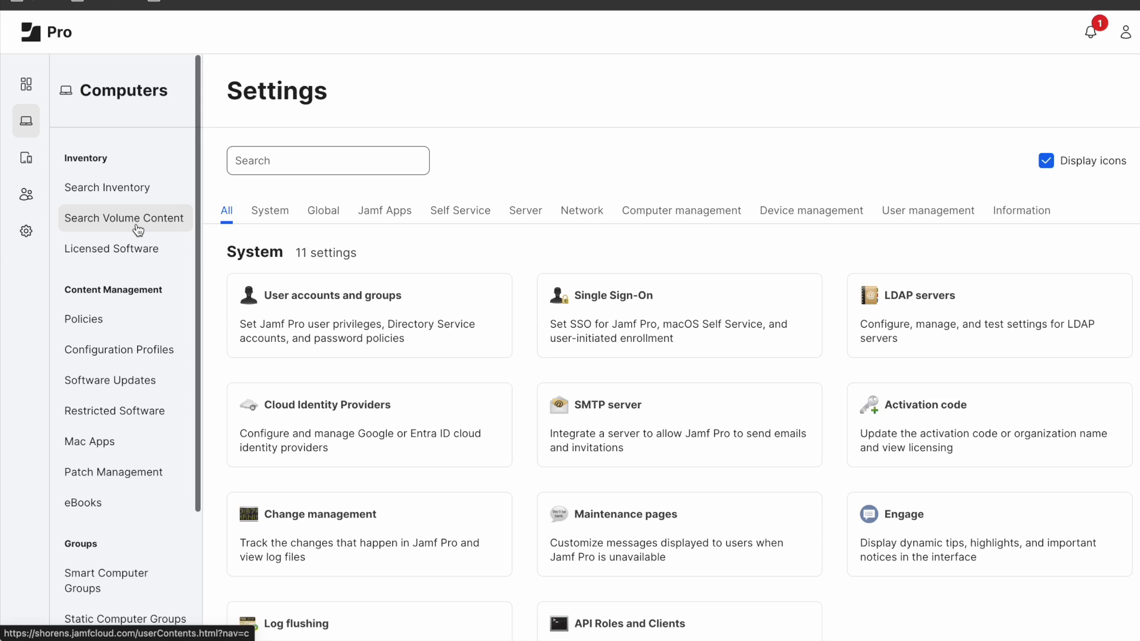
mouse_move(115, 411)
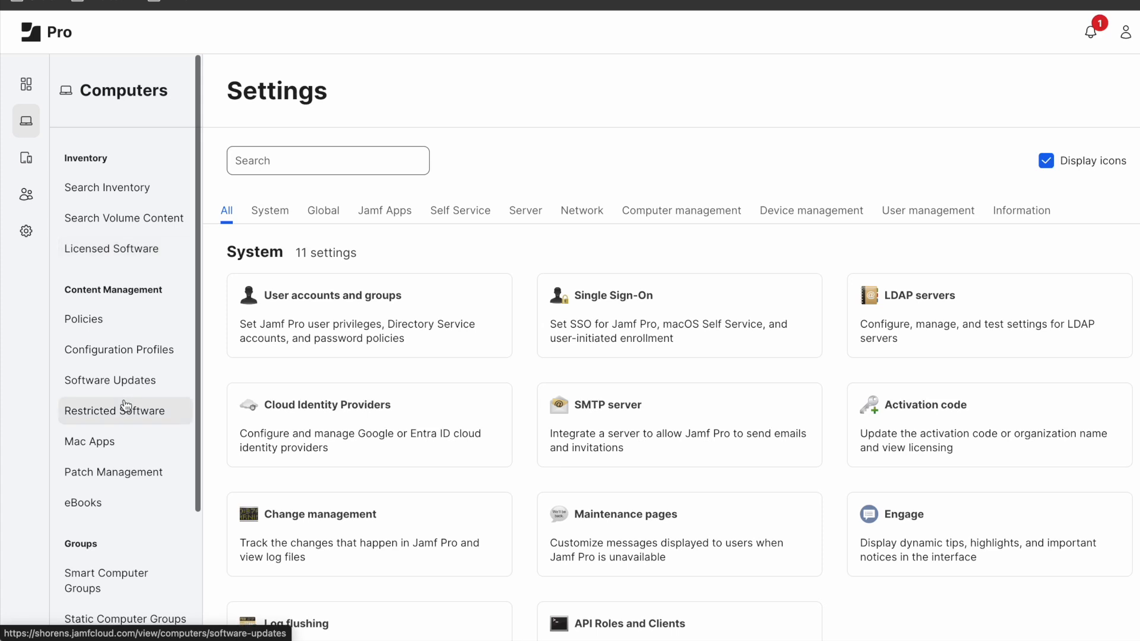
mouse_move(26, 121)
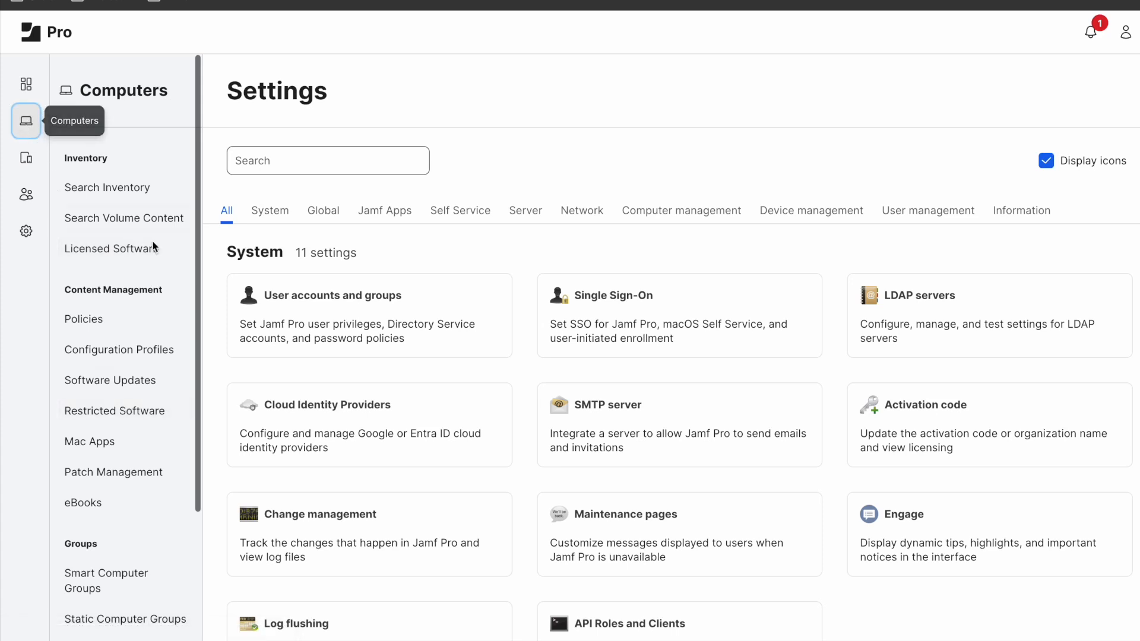
Start a mass update for the 14 Sonoma - OS computer group from Software Updates
click(110, 380)
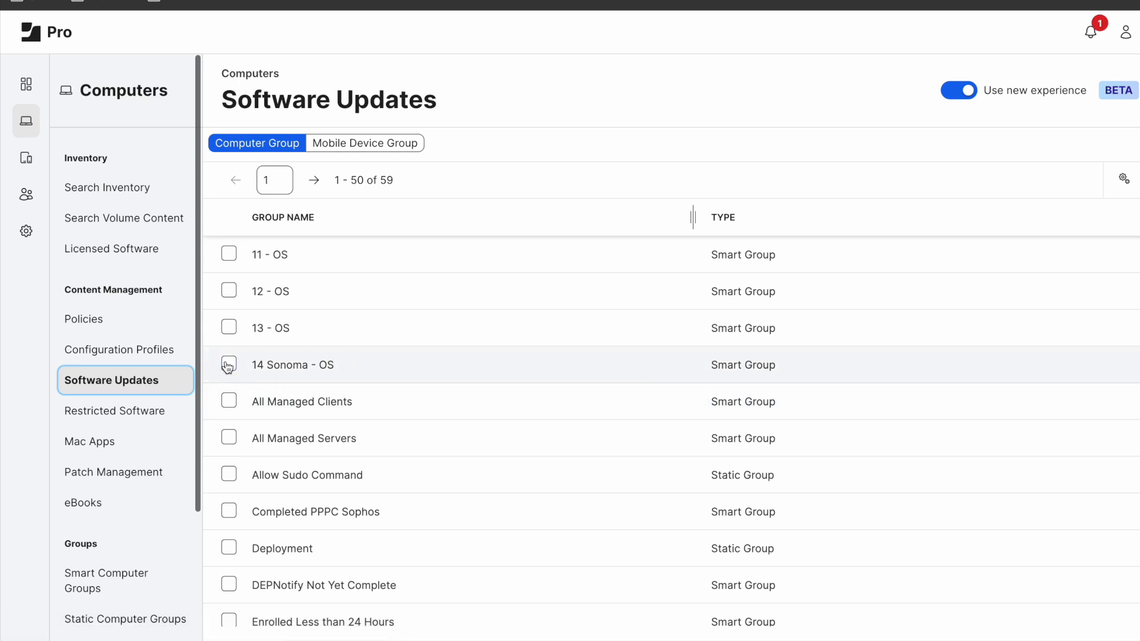
click(230, 364)
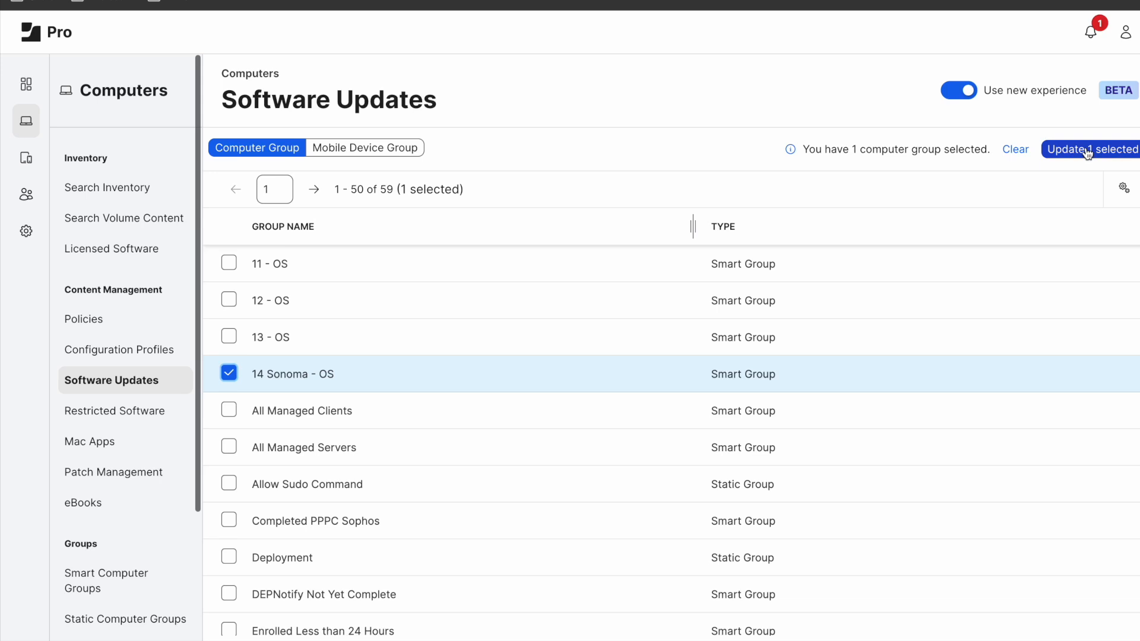
click(1090, 150)
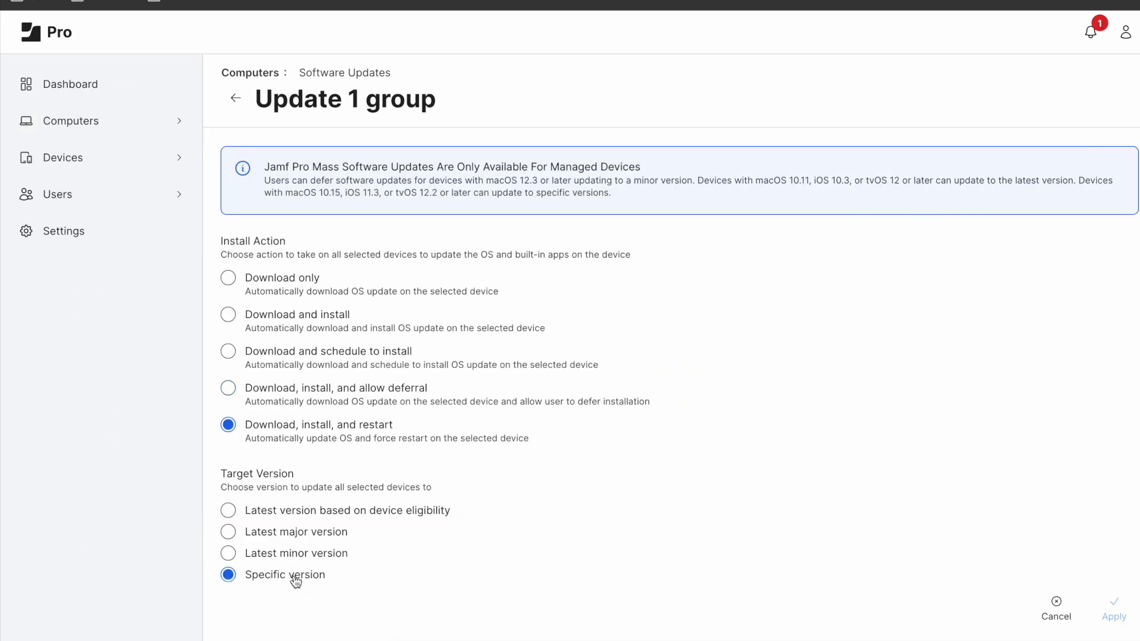
Target version 14.2.1 with Download, install, and allow deferral, then move to Settings
click(342, 567)
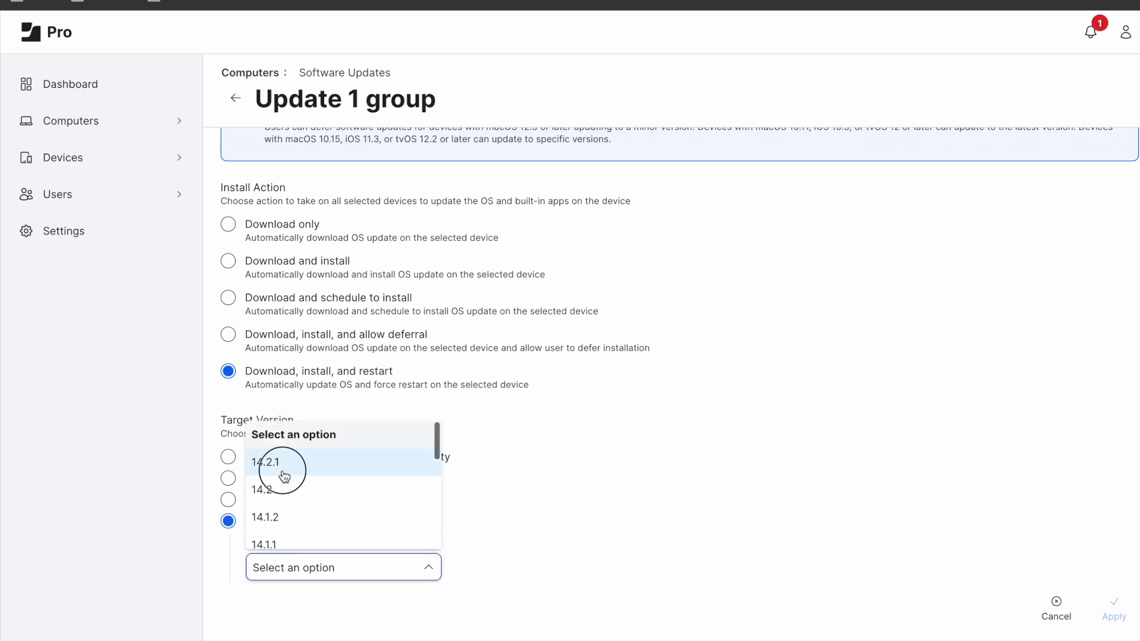
click(269, 463)
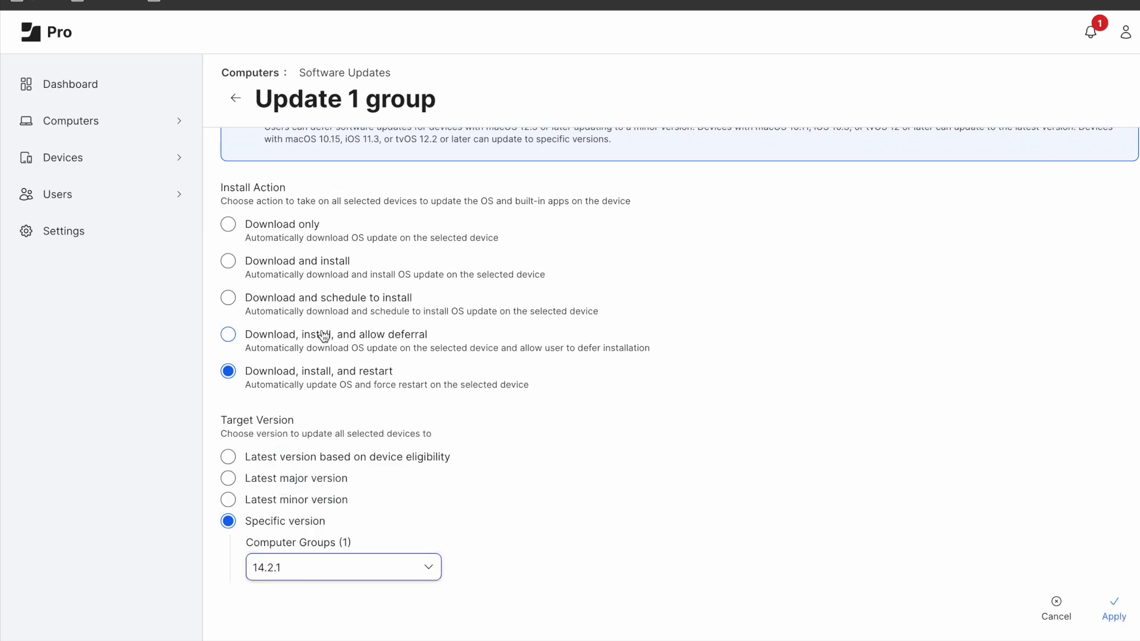
click(228, 334)
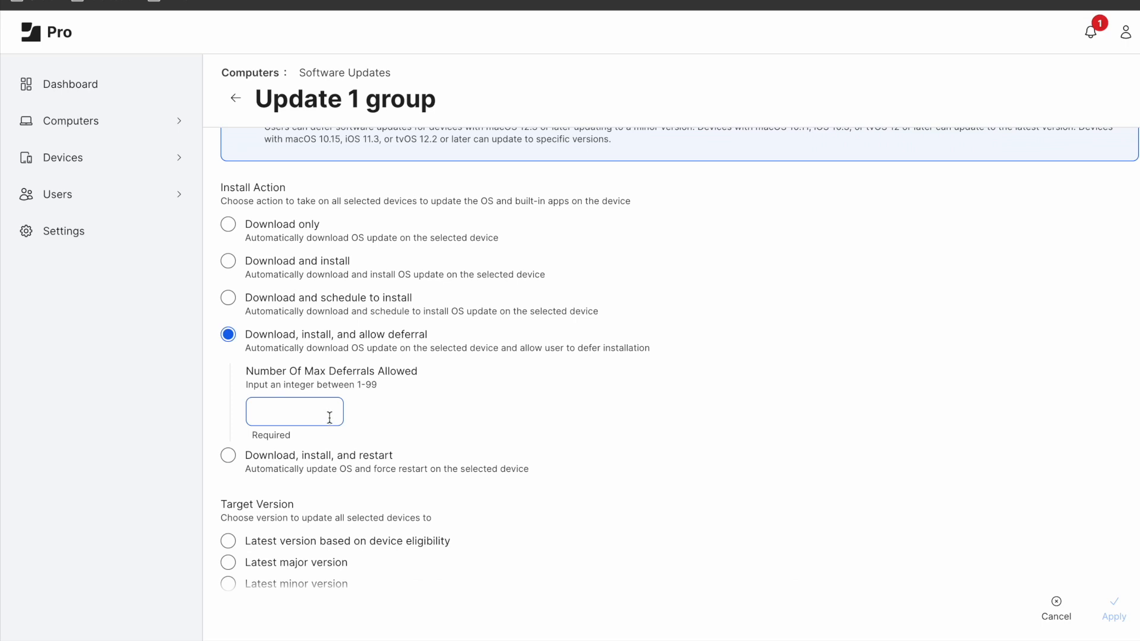
mouse_move(295, 412)
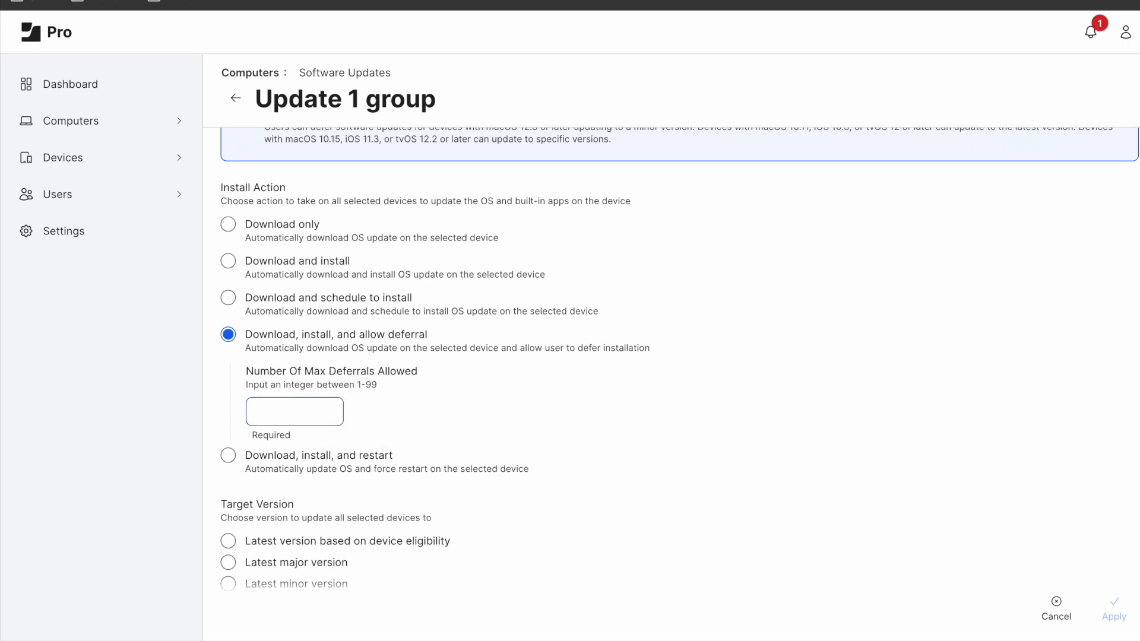
click(294, 410)
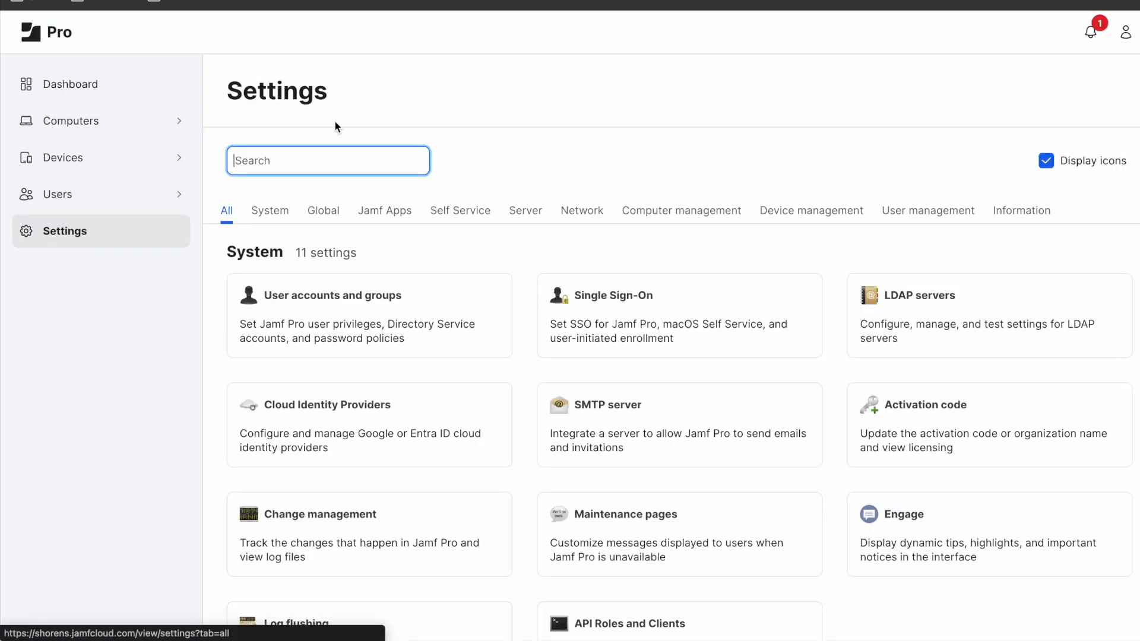
Find Scripts in Settings and search the script list for 'sup' to reach SUPERMAN - Inline MacOS Updater
text(scr)
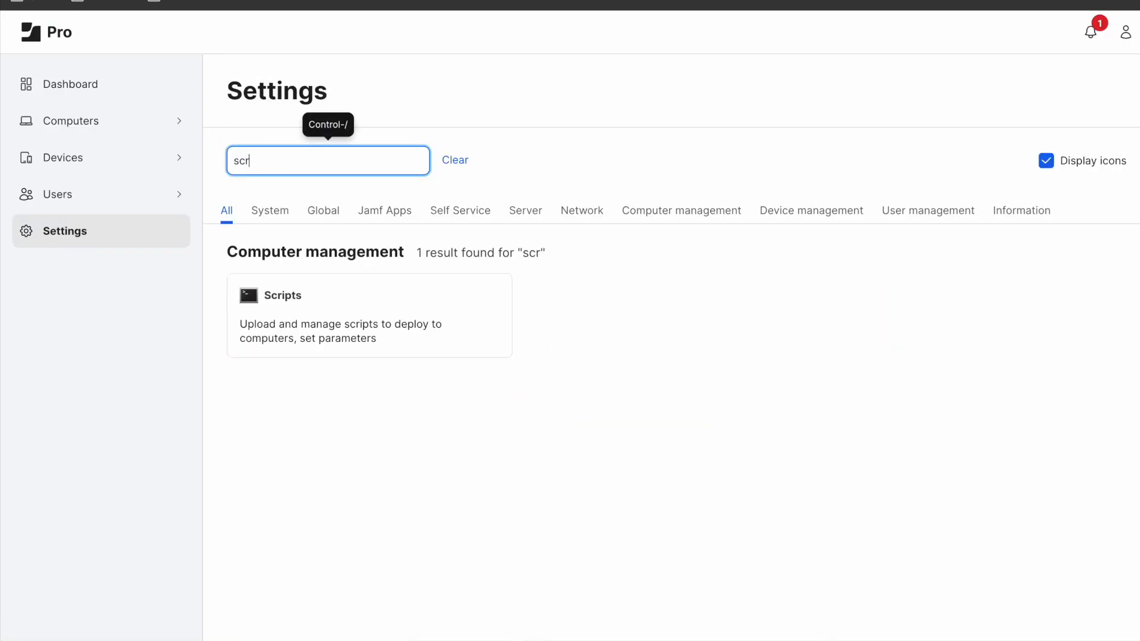
click(284, 296)
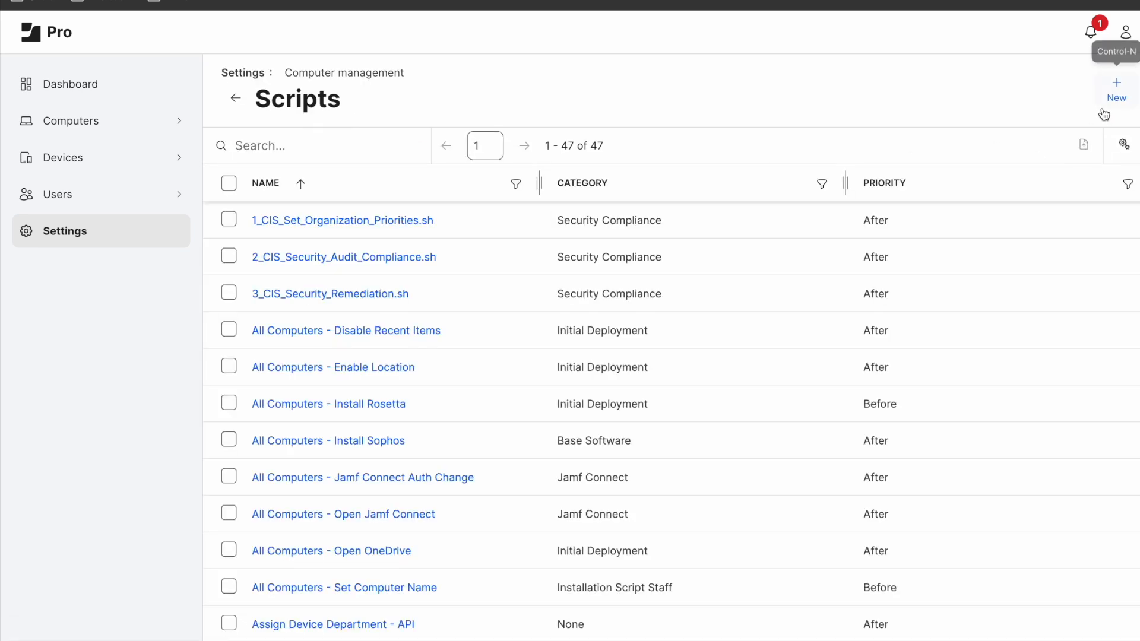
click(314, 145)
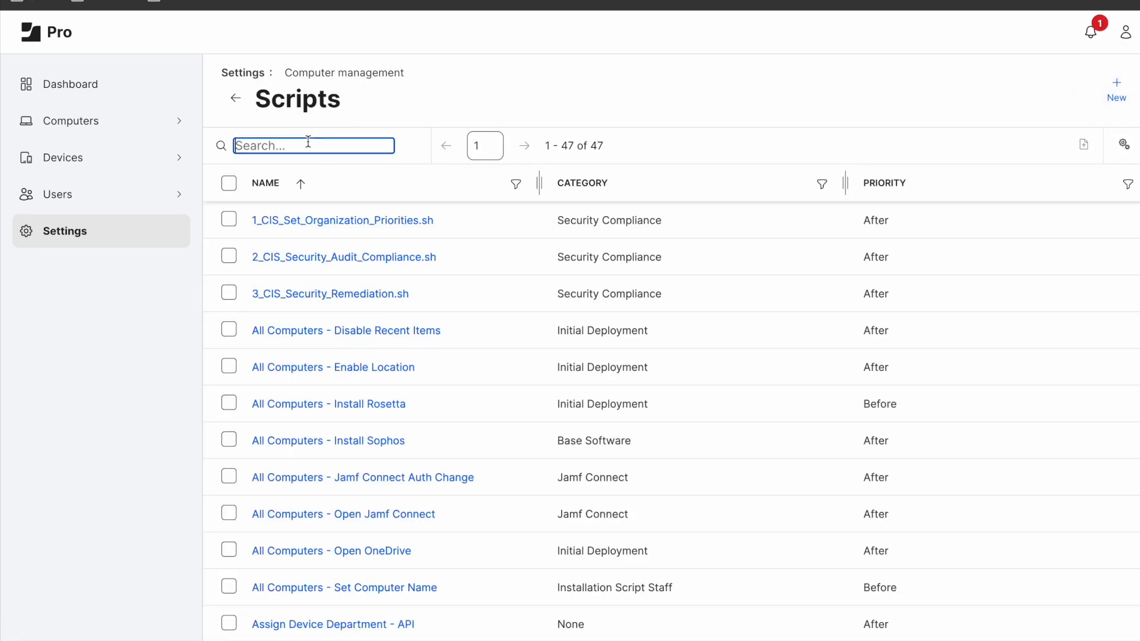
text(sup)
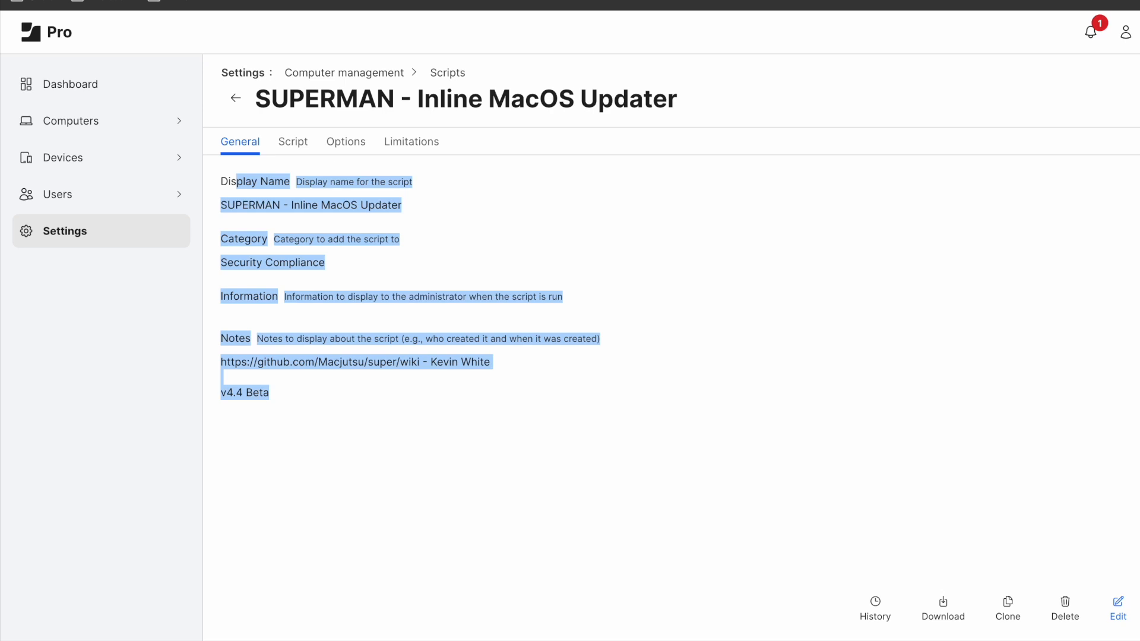
Review the SUPERMAN script's bash code, return to General, and list the Computers sections
click(293, 141)
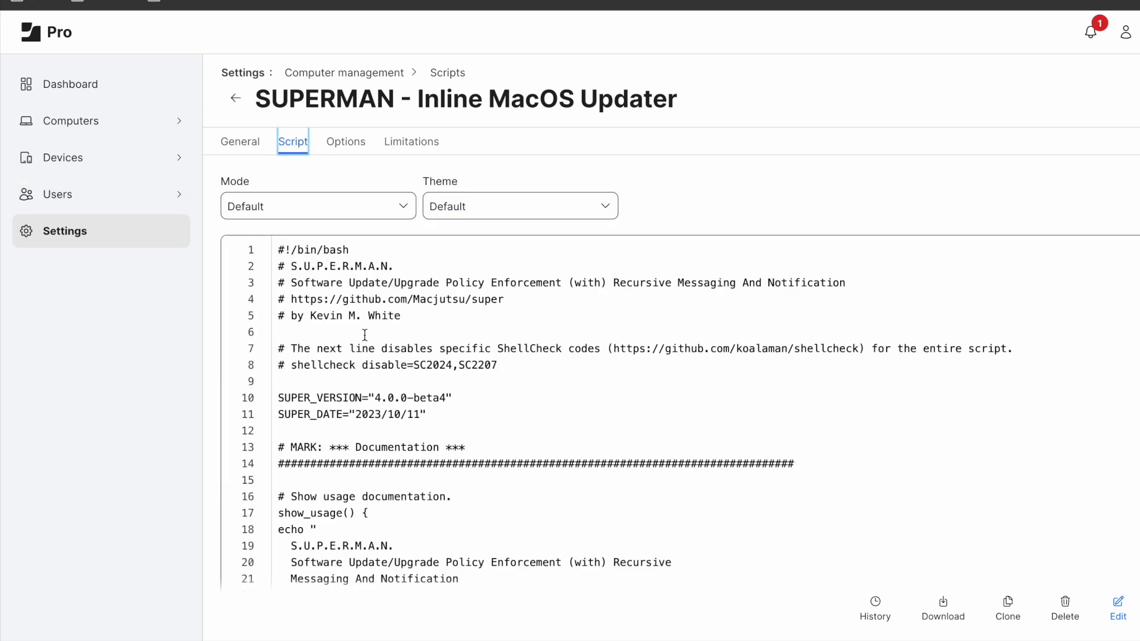
click(239, 141)
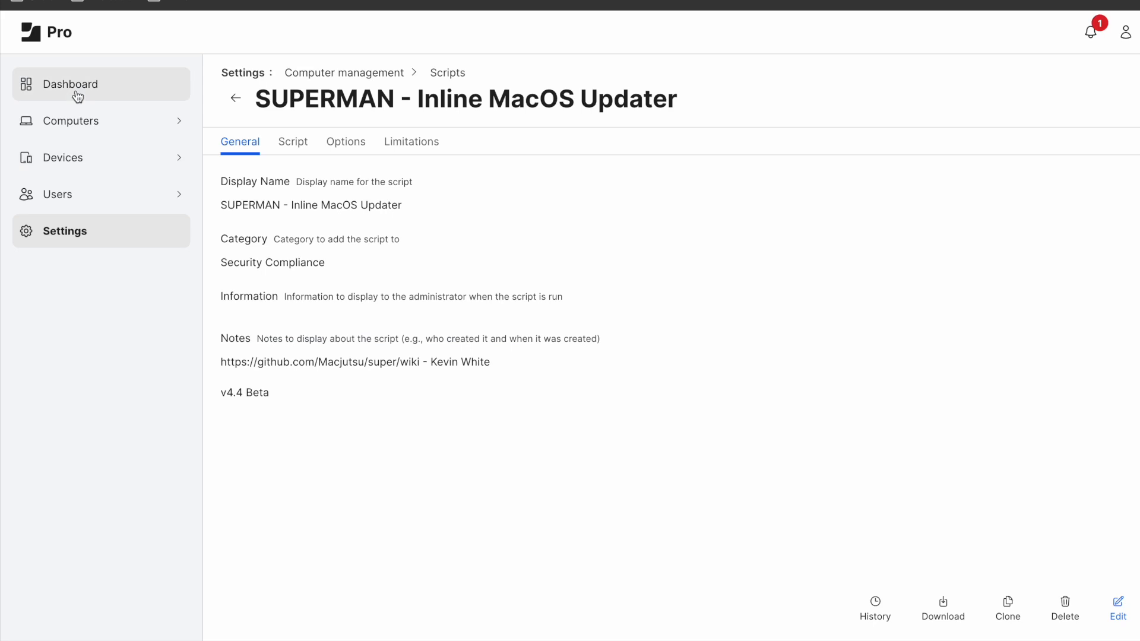
click(73, 121)
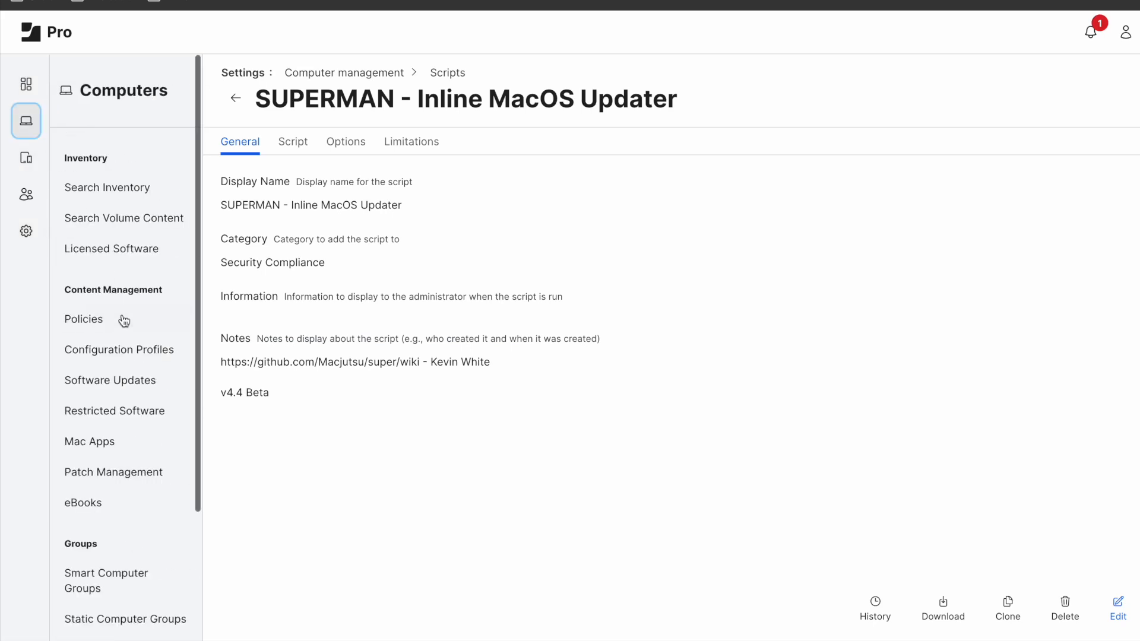
Open the Mac OS Updates - SUPER policy from the filtered Policies list
click(83, 319)
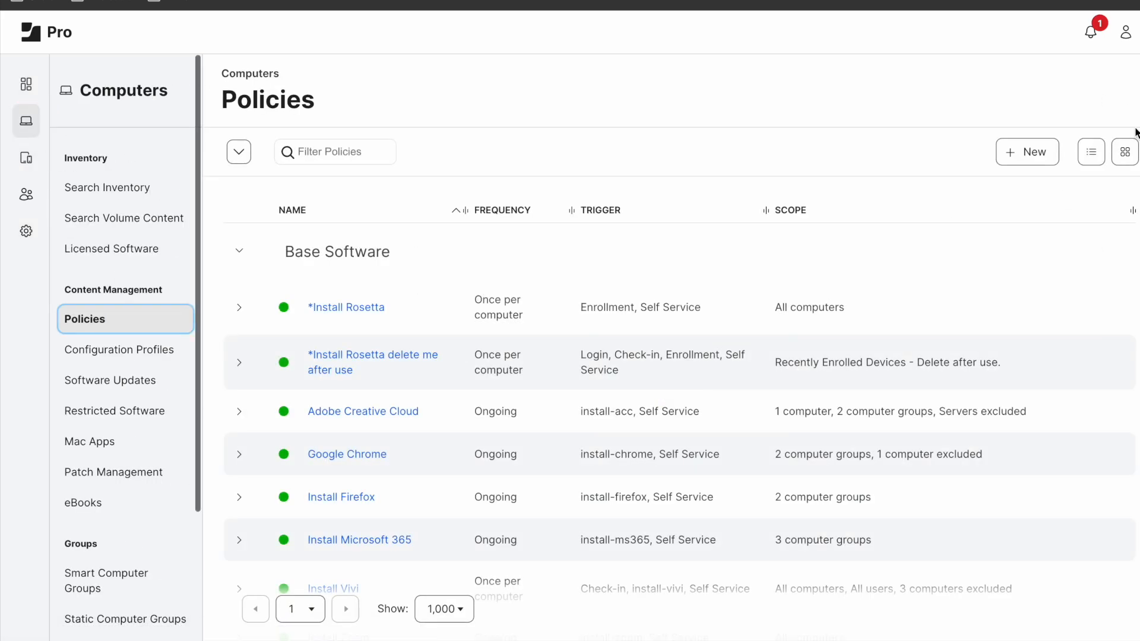
click(335, 150)
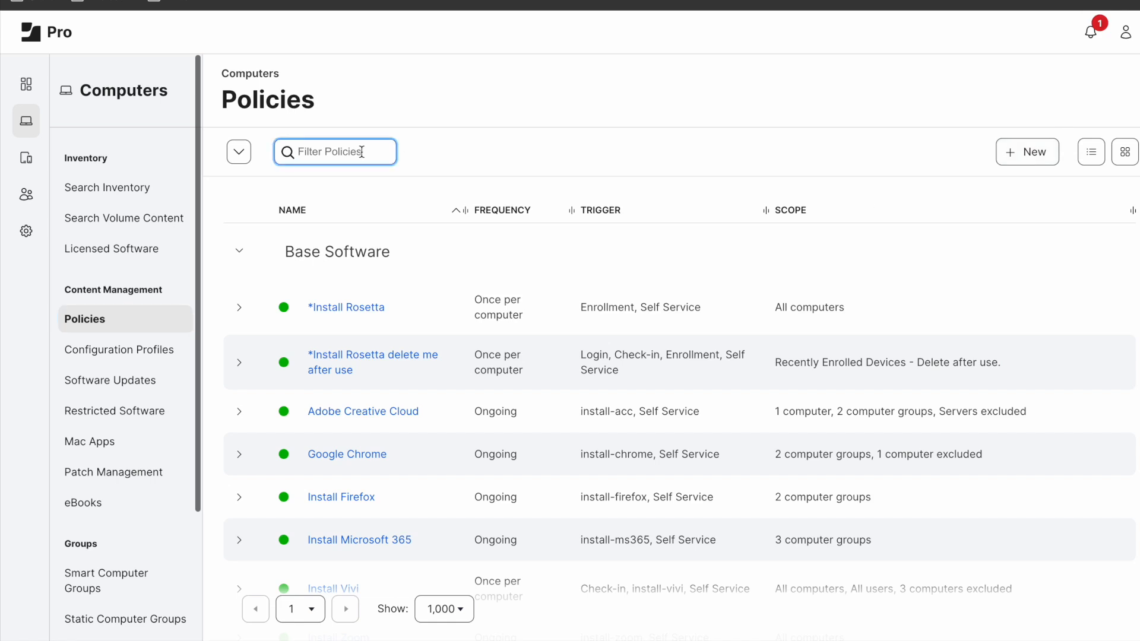
click(346, 306)
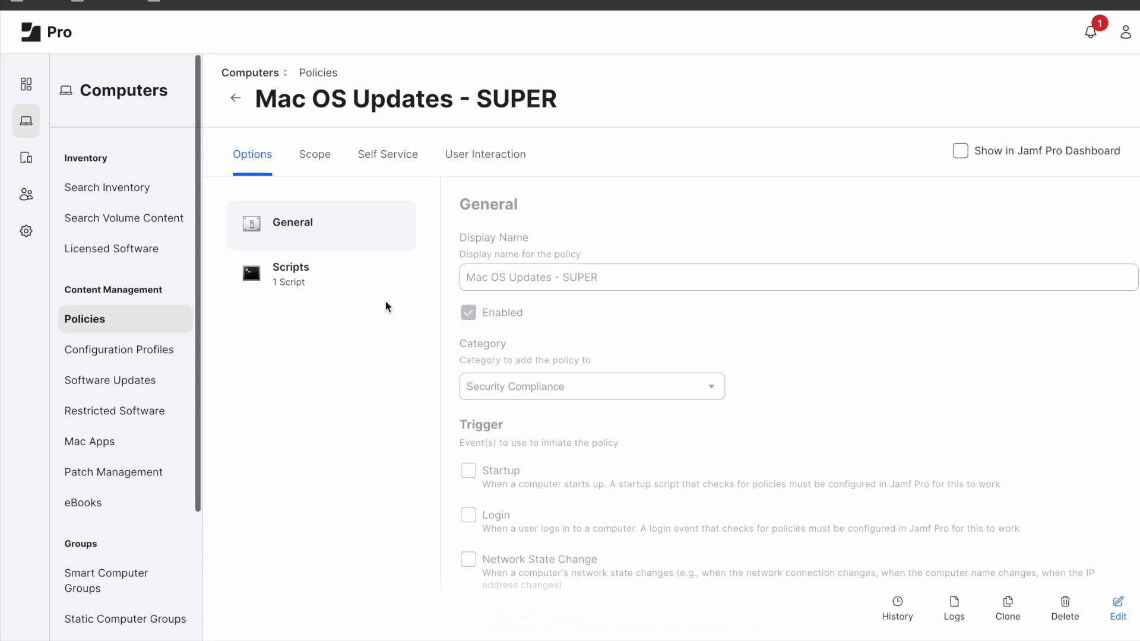
mouse_move(329, 278)
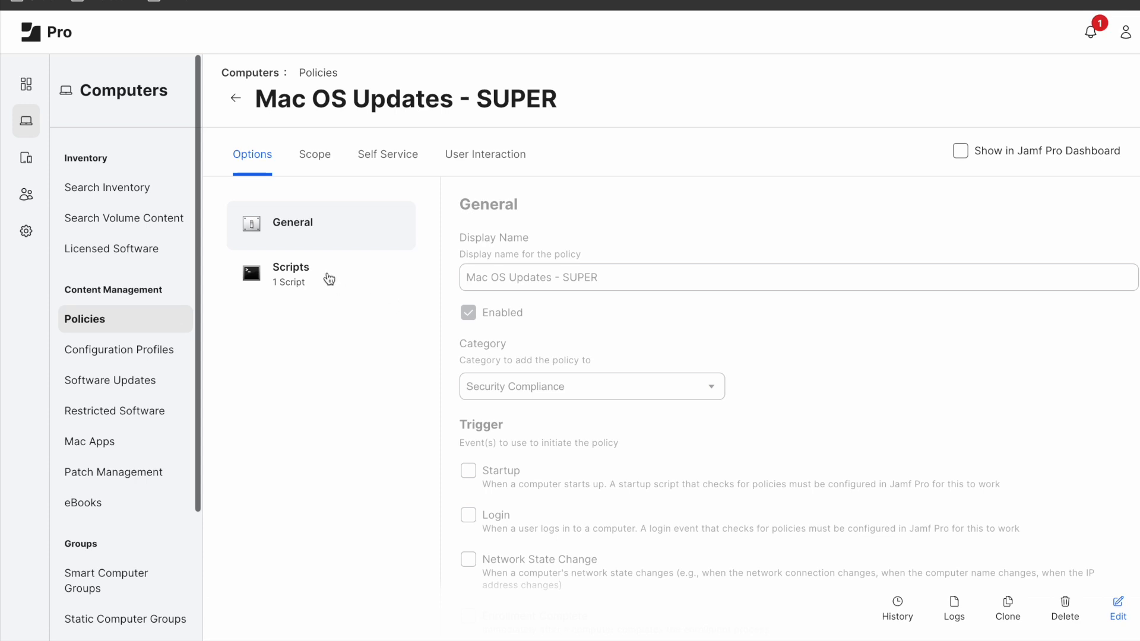
Edit the policy's Scripts payload, reviewing Parameter 8's major version 14 and the major-upgrades parameter
click(289, 274)
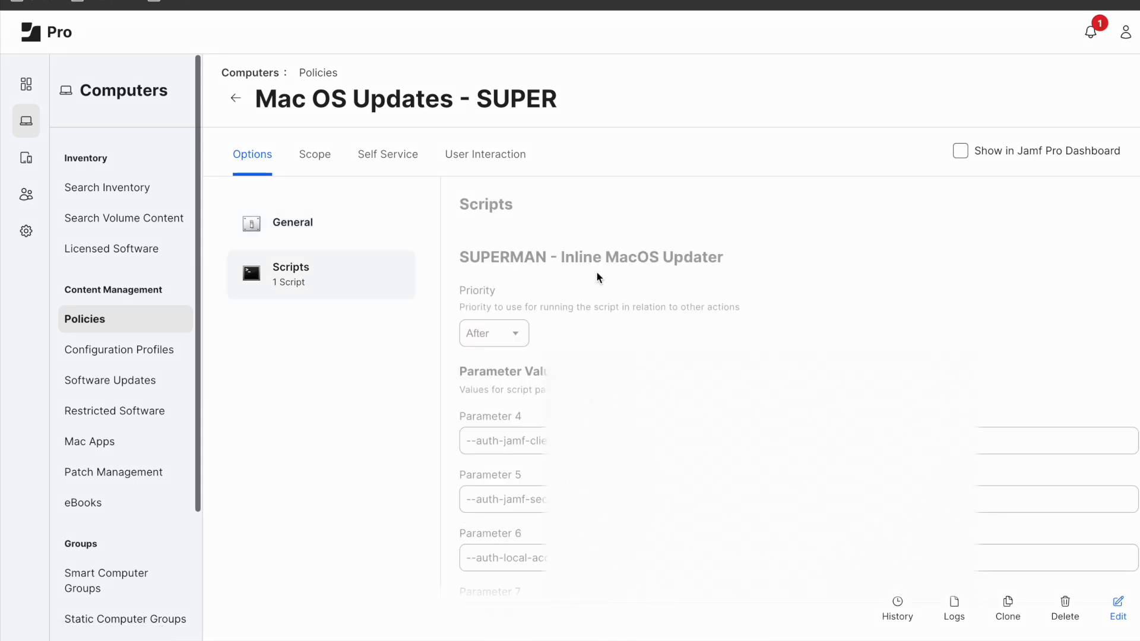
click(1117, 610)
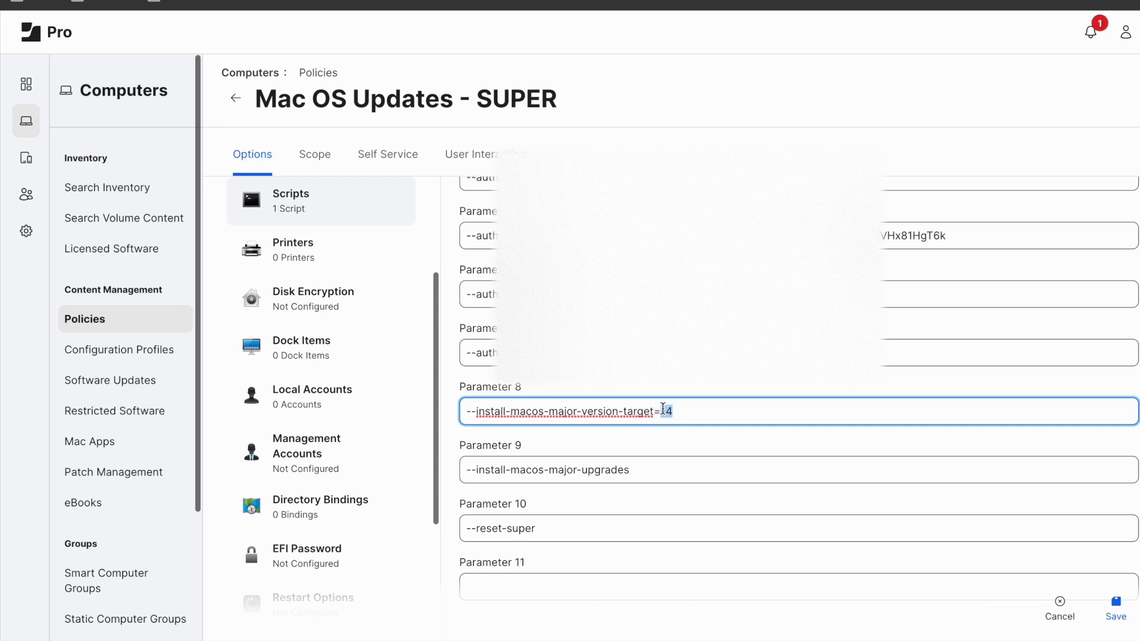
double_click(662, 410)
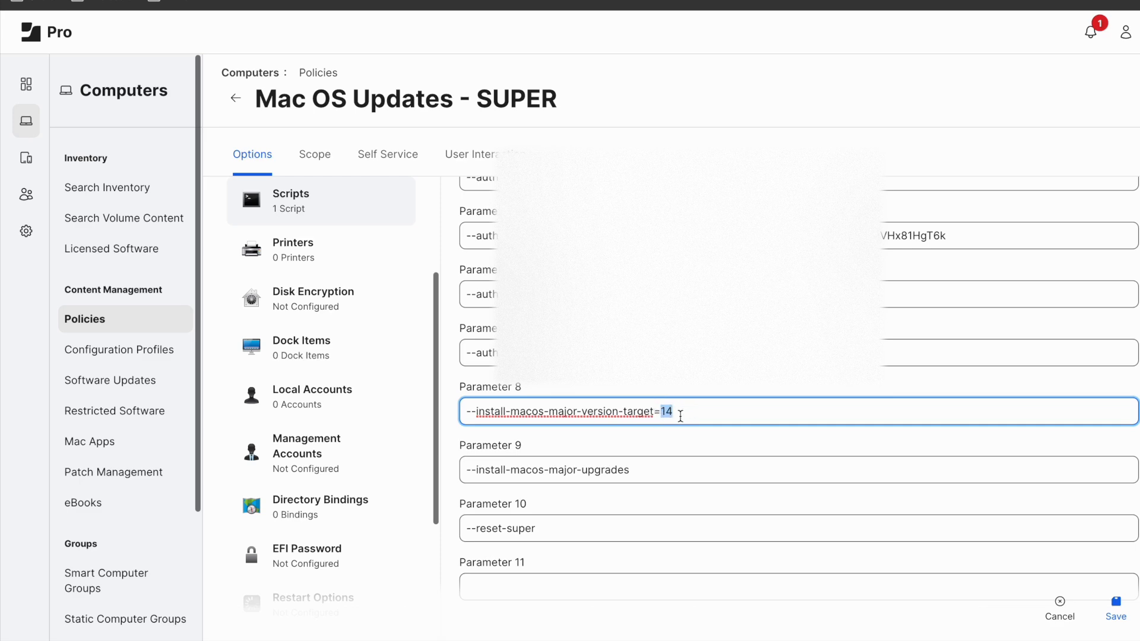
click(546, 470)
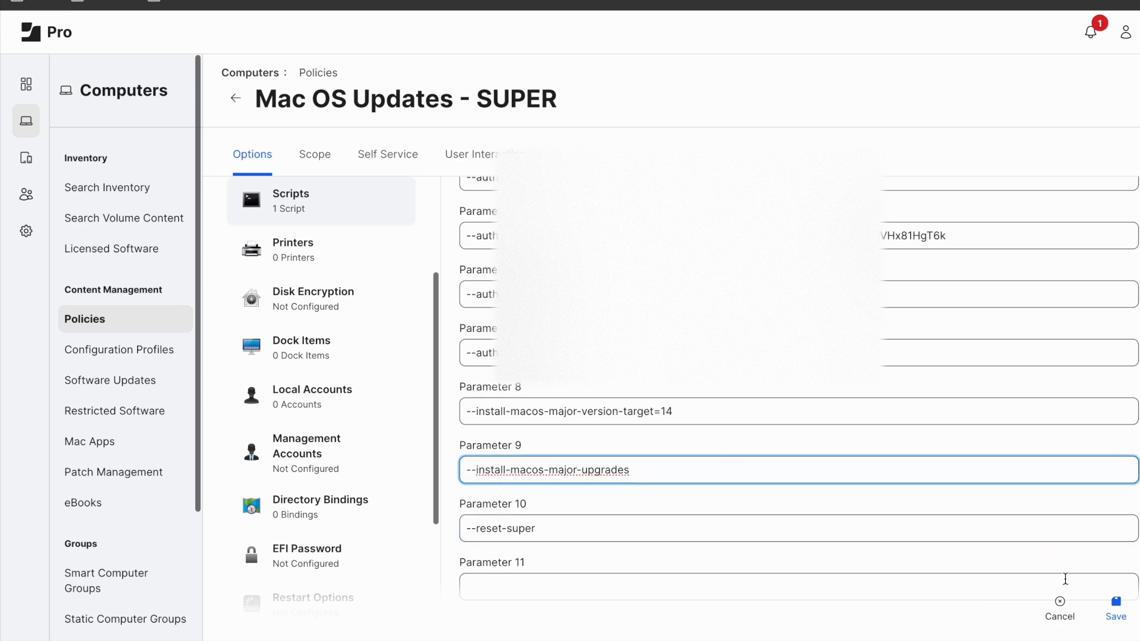
mouse_move(277, 165)
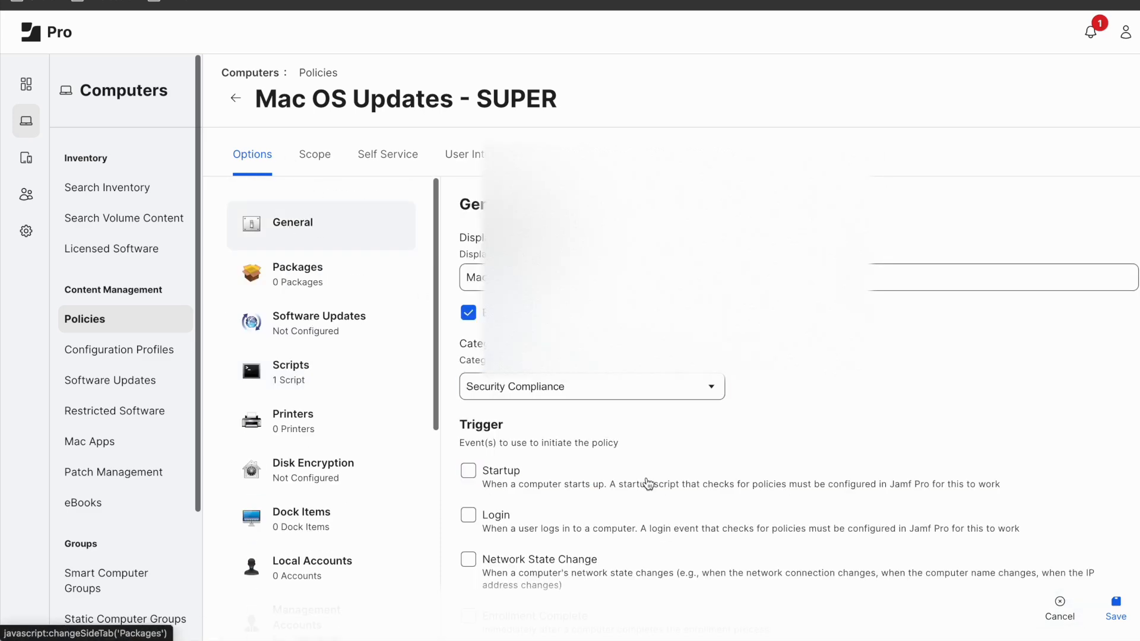
Save the edited Mac OS Updates - SUPER policy
click(387, 154)
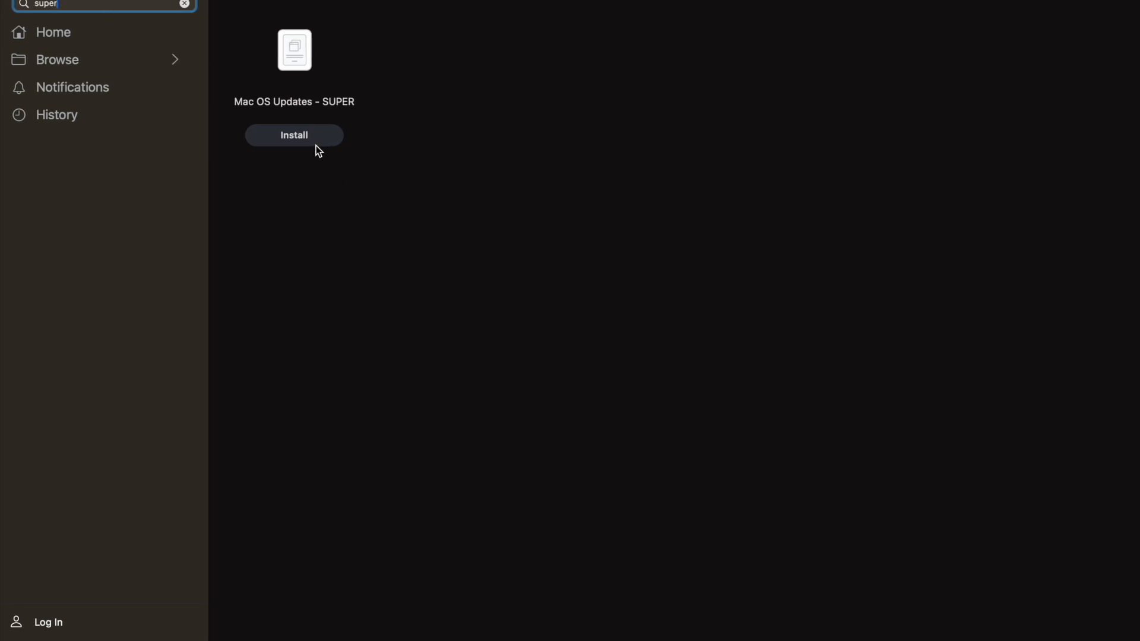
Install the SUPER policy from Self Service, navigate to the super logs folder, and open super.log
click(293, 135)
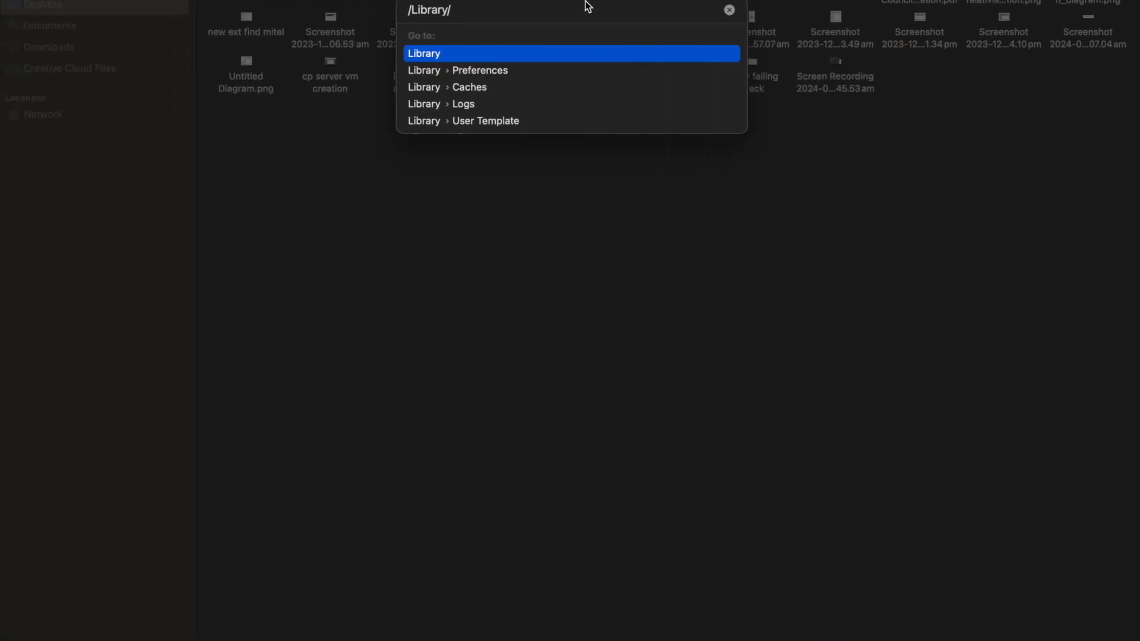
text(man)
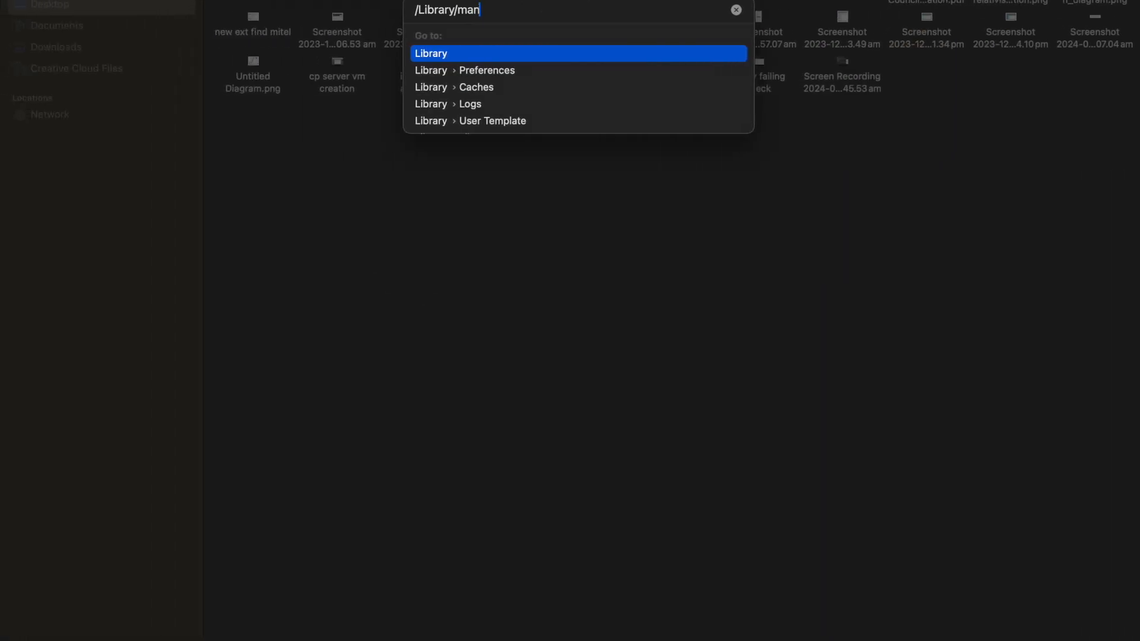
text(aged)
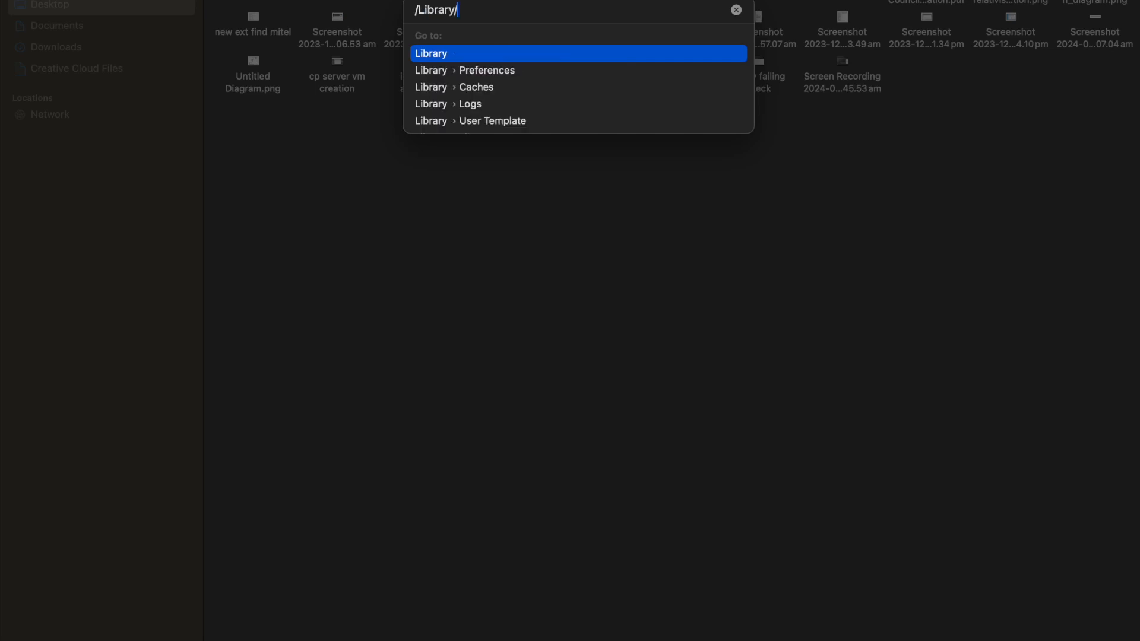
text(man)
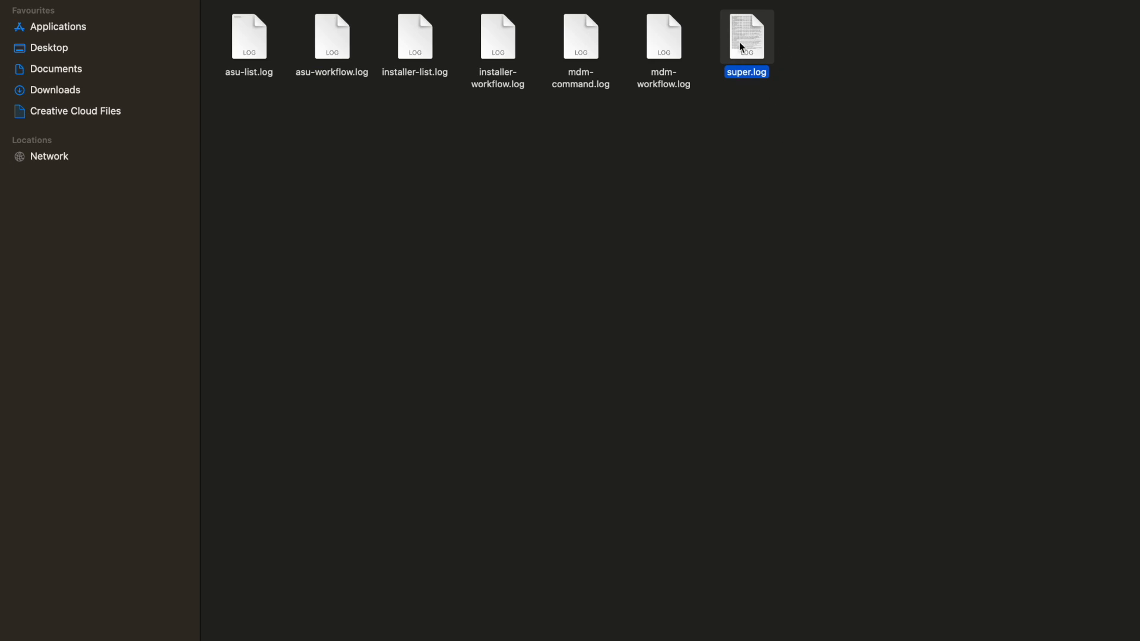
double_click(745, 37)
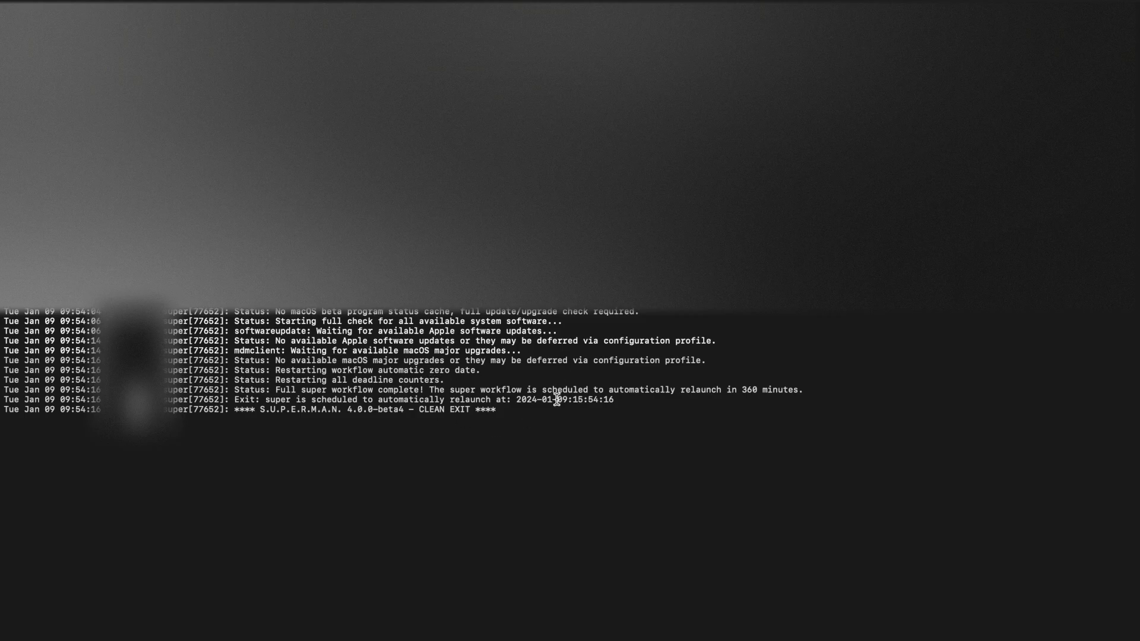
mouse_move(534, 451)
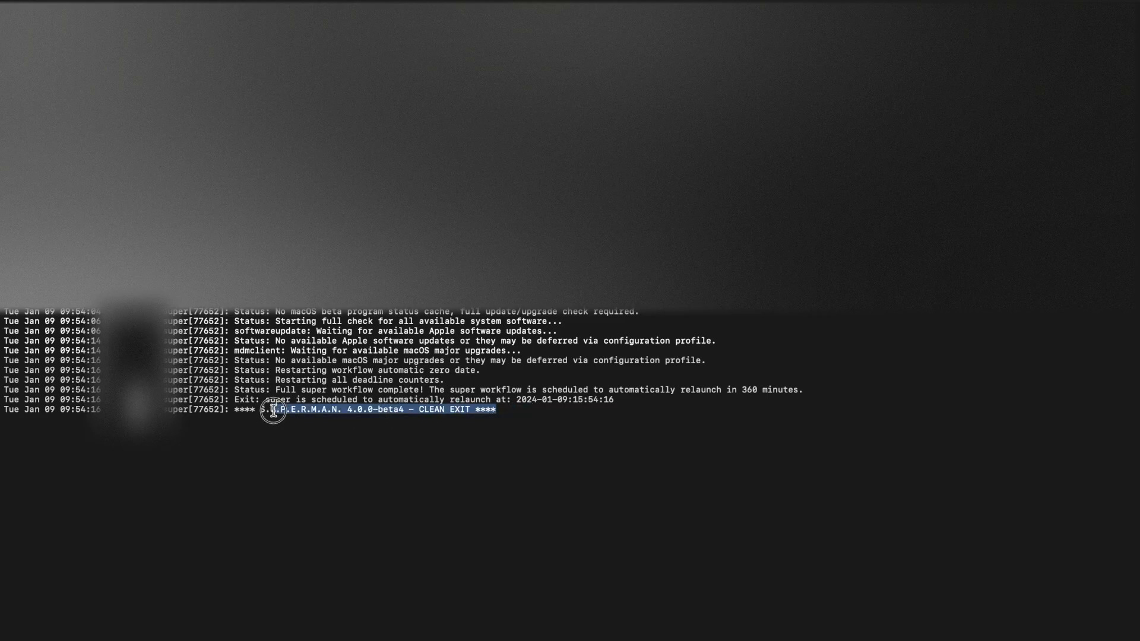
mouse_move(480, 583)
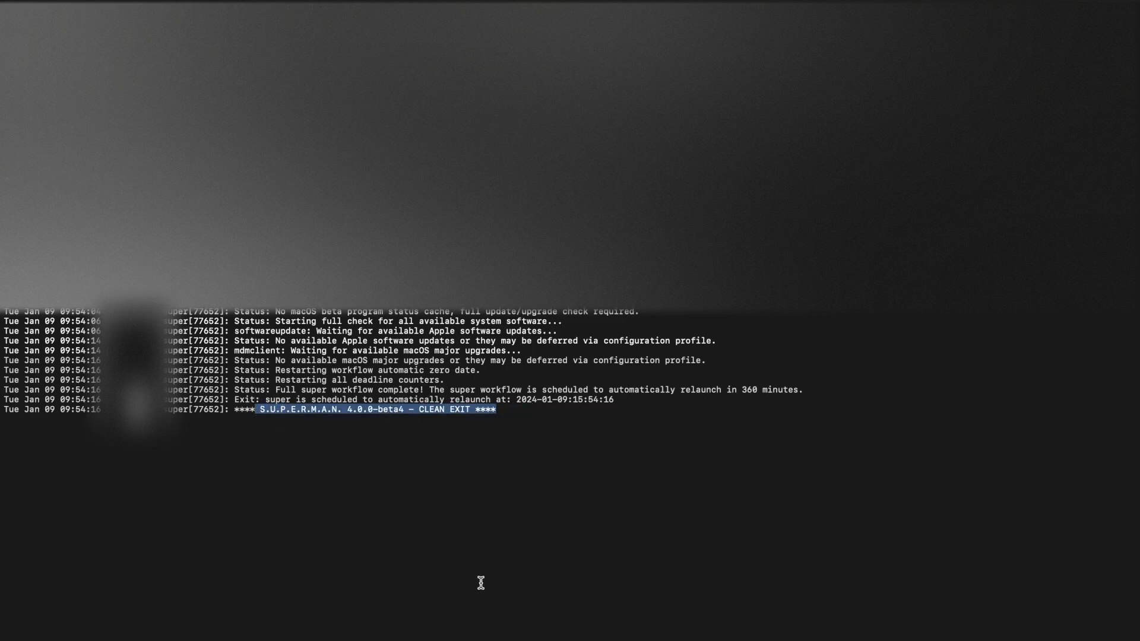